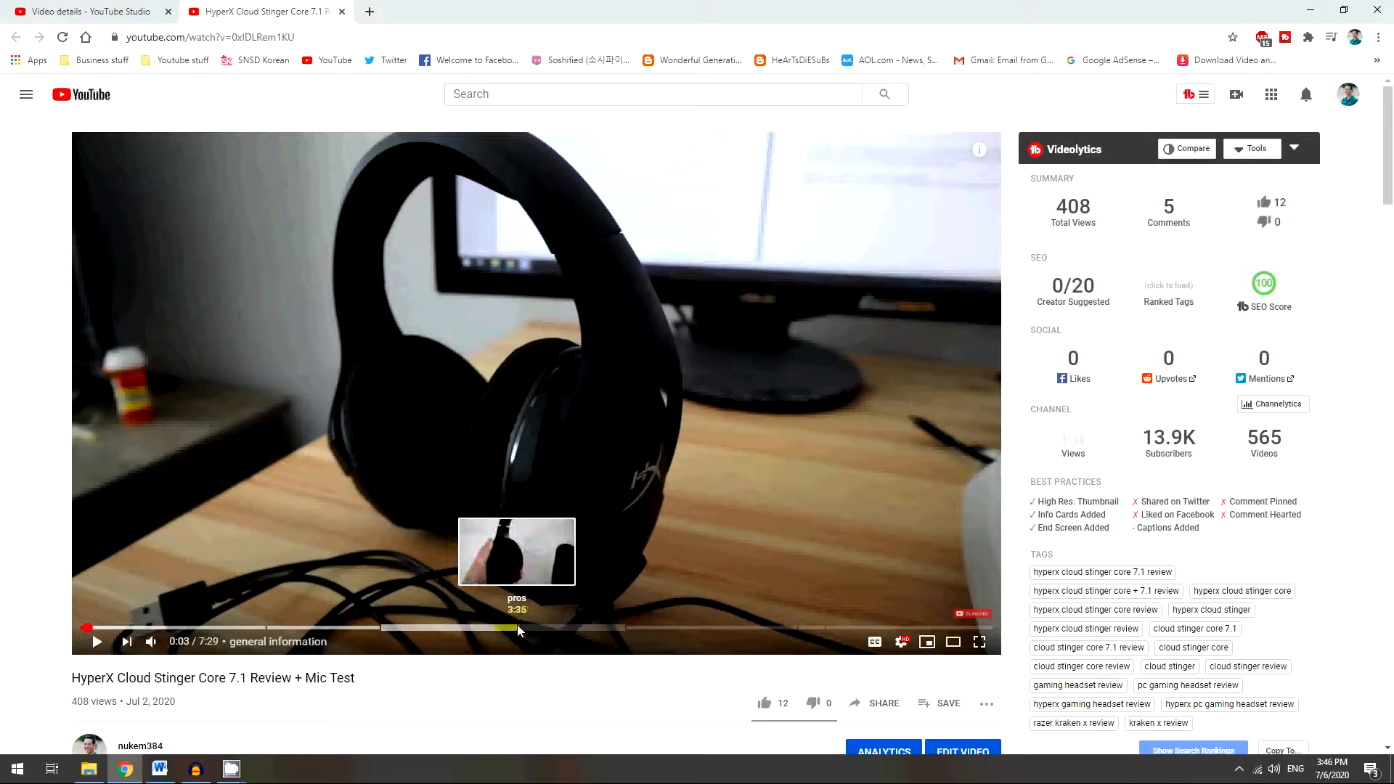
{"action": "mouse_move", "coordinate": [280, 645]}
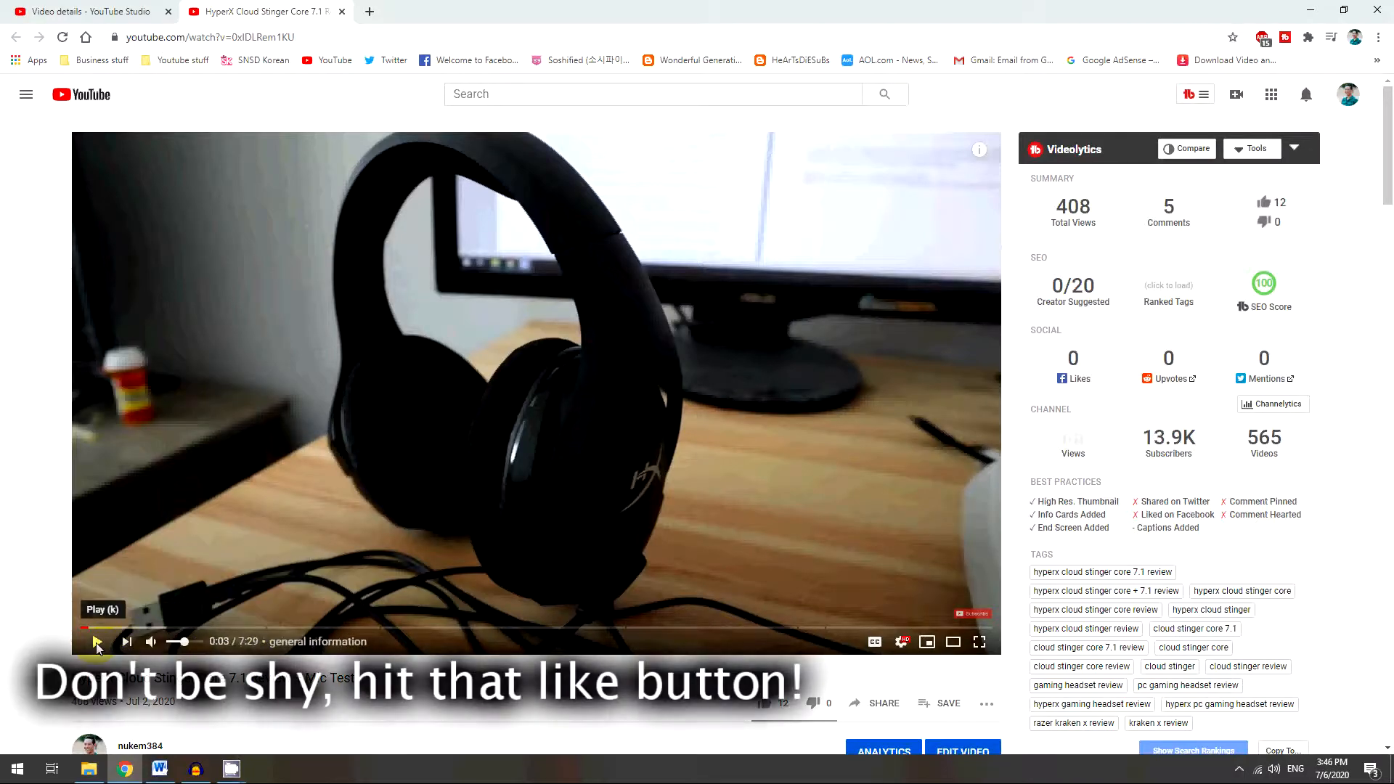
Play the review video briefly, pause it and look down through its description below.
{"action": "left_click", "coordinate": [97, 641]}
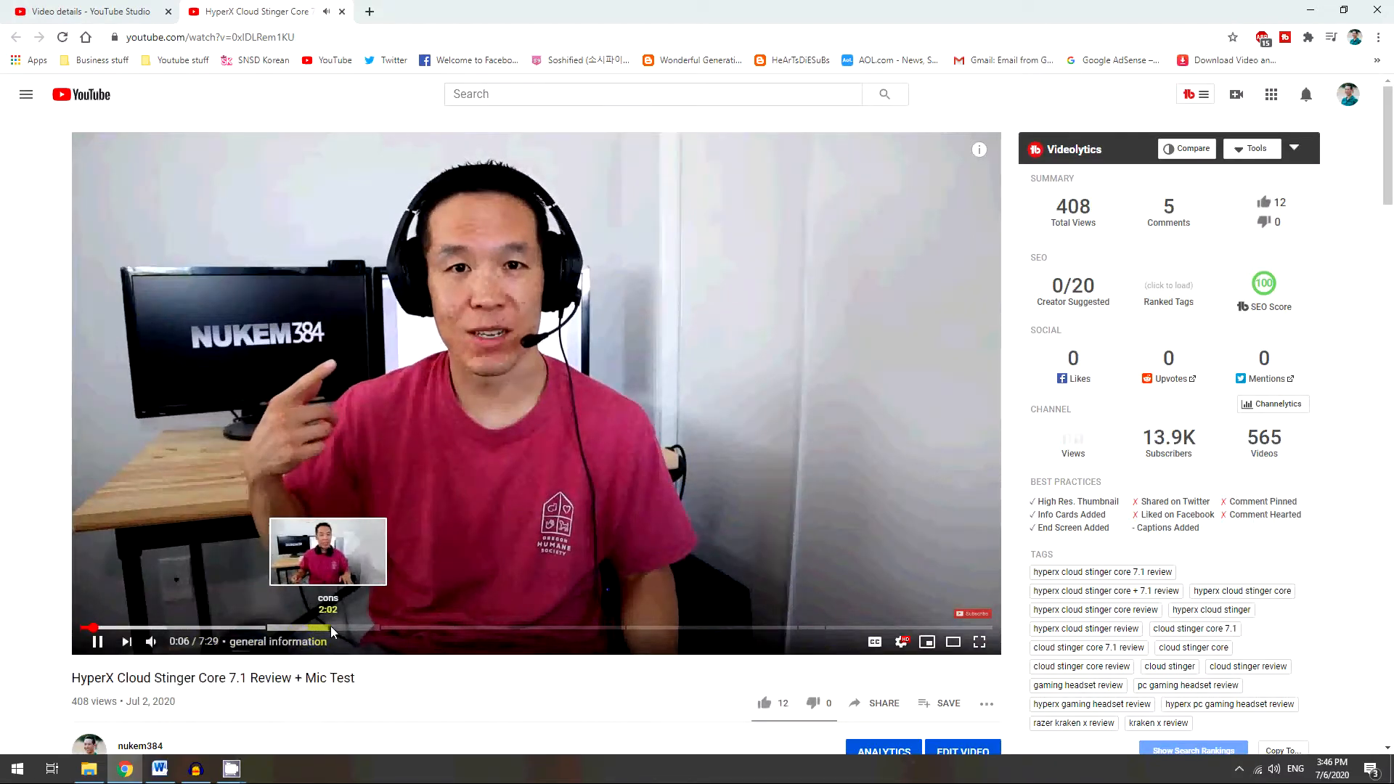
{"action": "scroll", "scroll_direction": "down", "scroll_amount": 3}
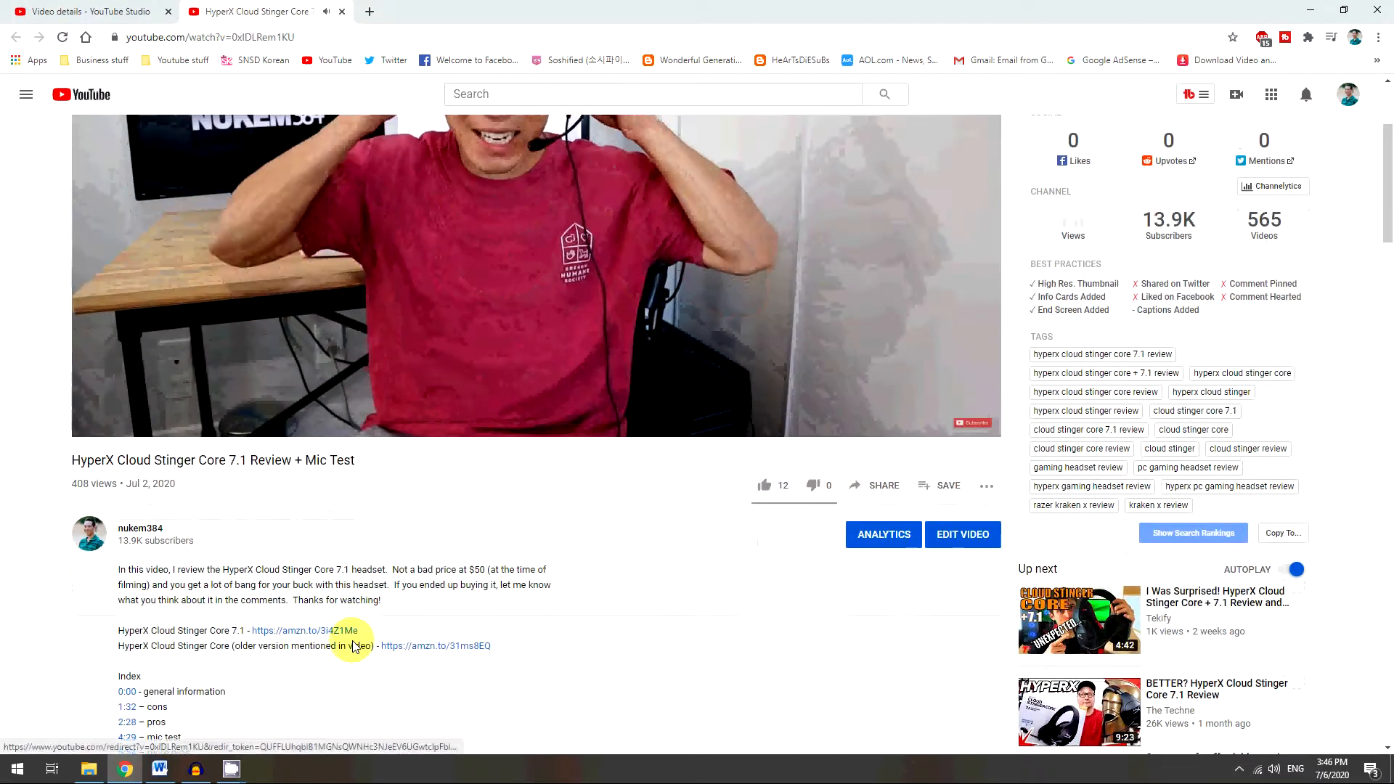
{"action": "scroll", "scroll_direction": "down", "scroll_amount": 3}
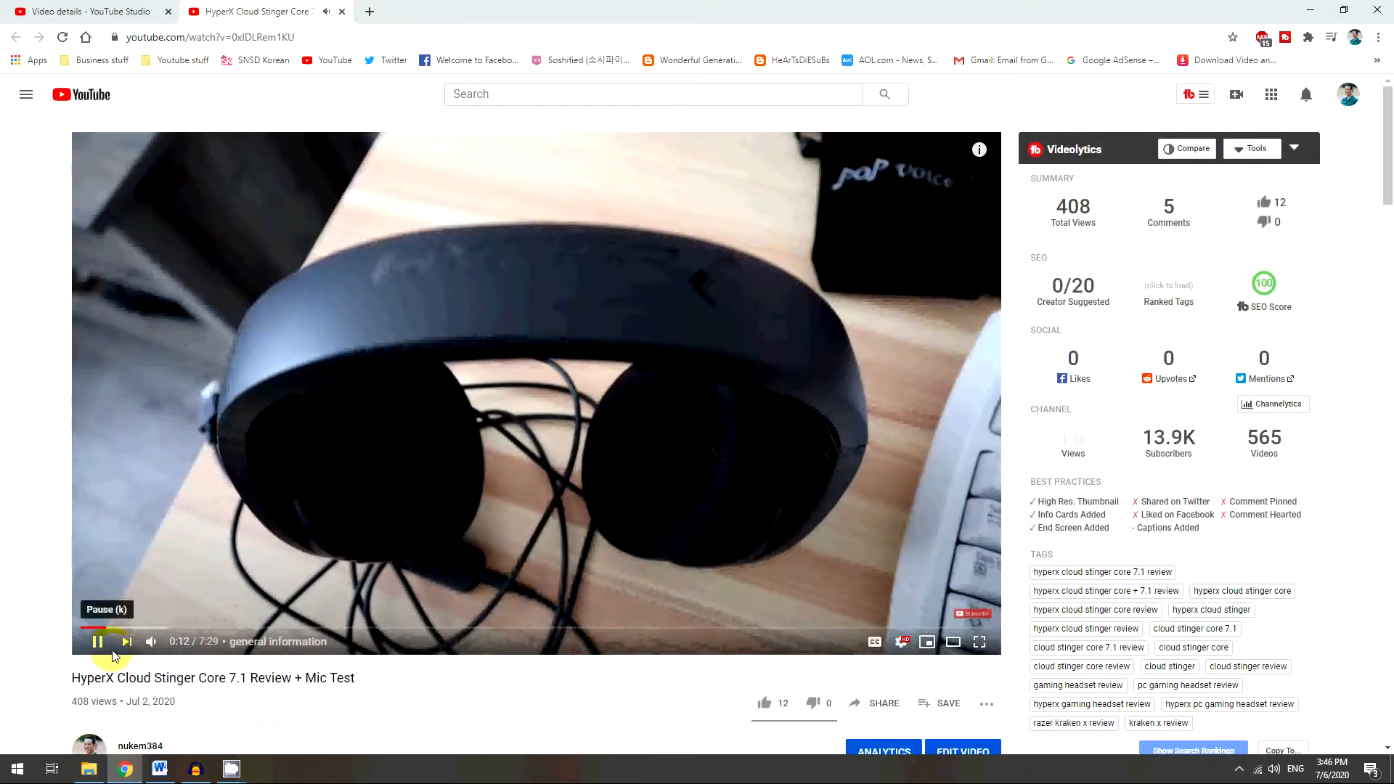
{"action": "left_click", "coordinate": [96, 641]}
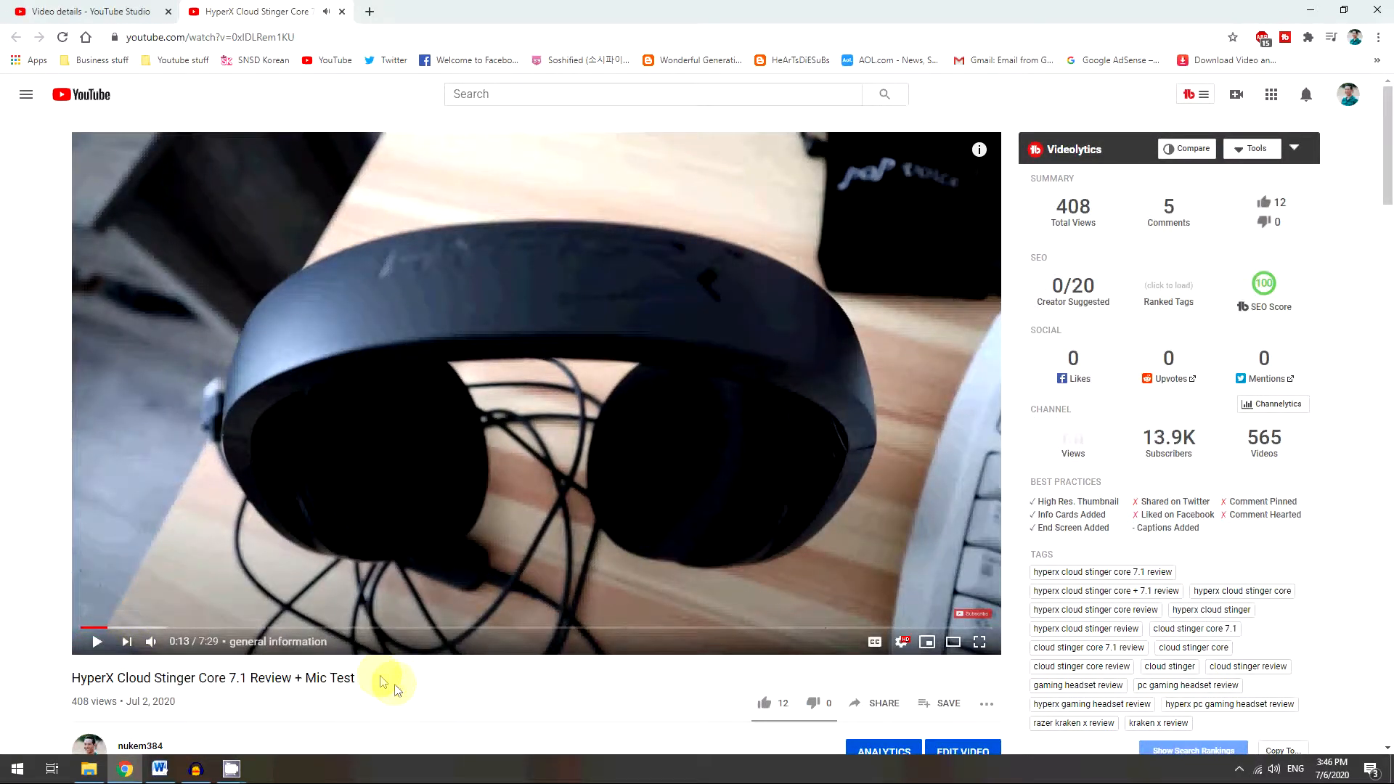
{"action": "mouse_move", "coordinate": [427, 634]}
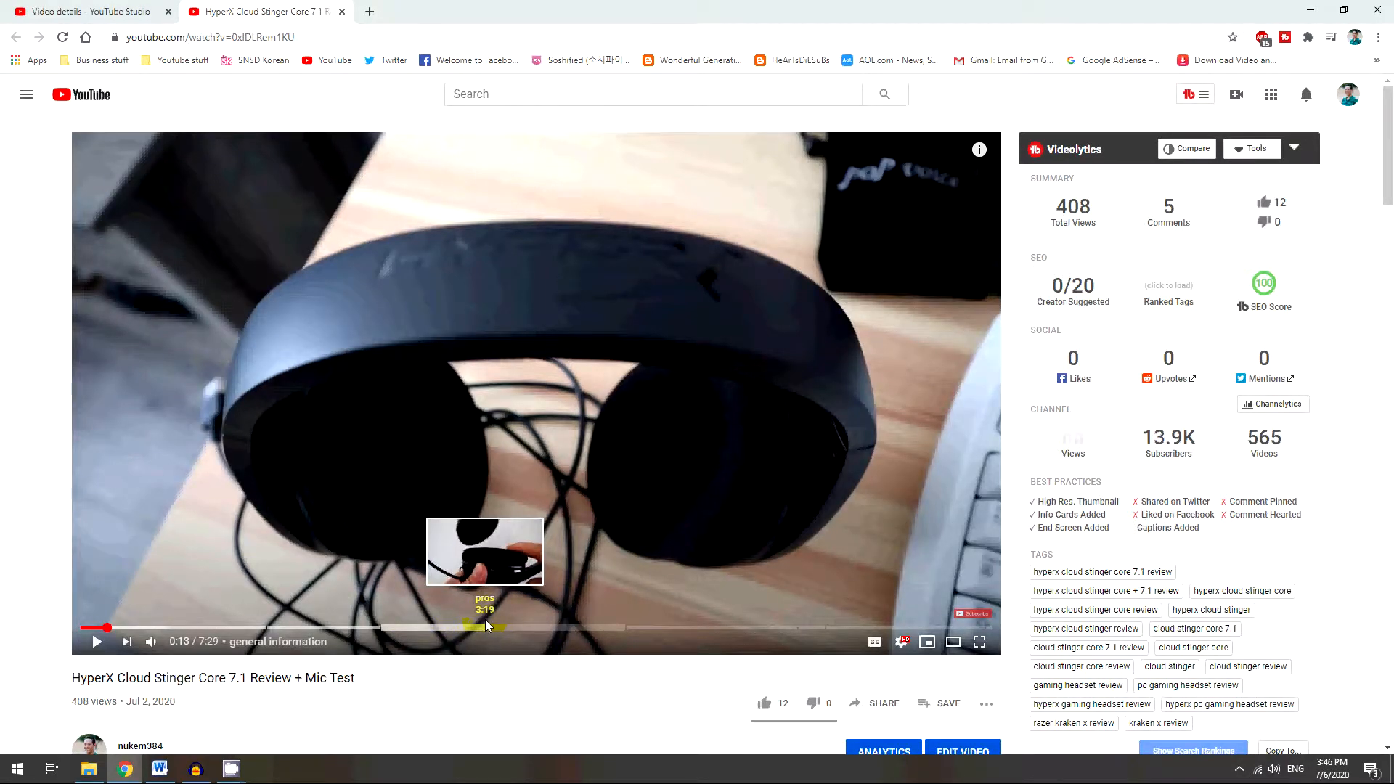
{"action": "scroll", "scroll_direction": "down", "scroll_amount": 3}
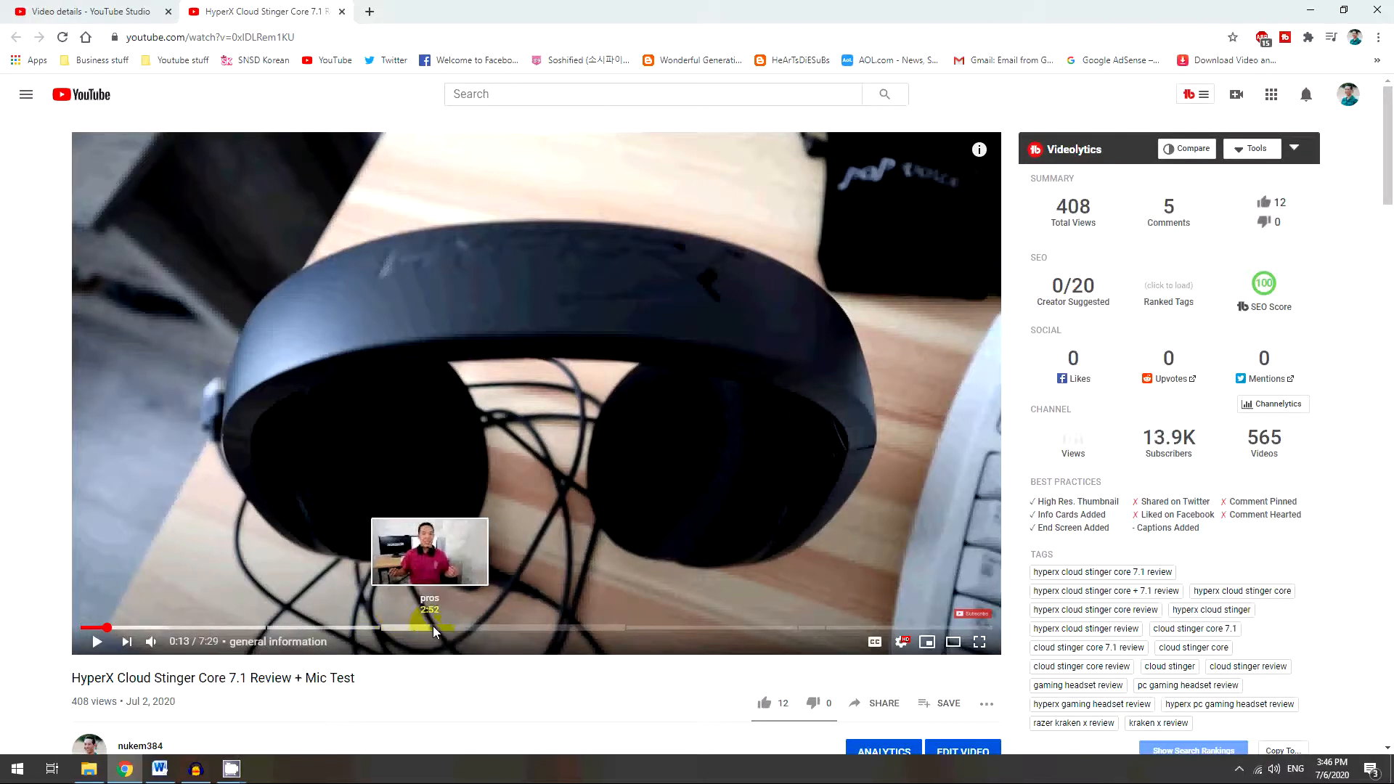
{"action": "mouse_move", "coordinate": [684, 628]}
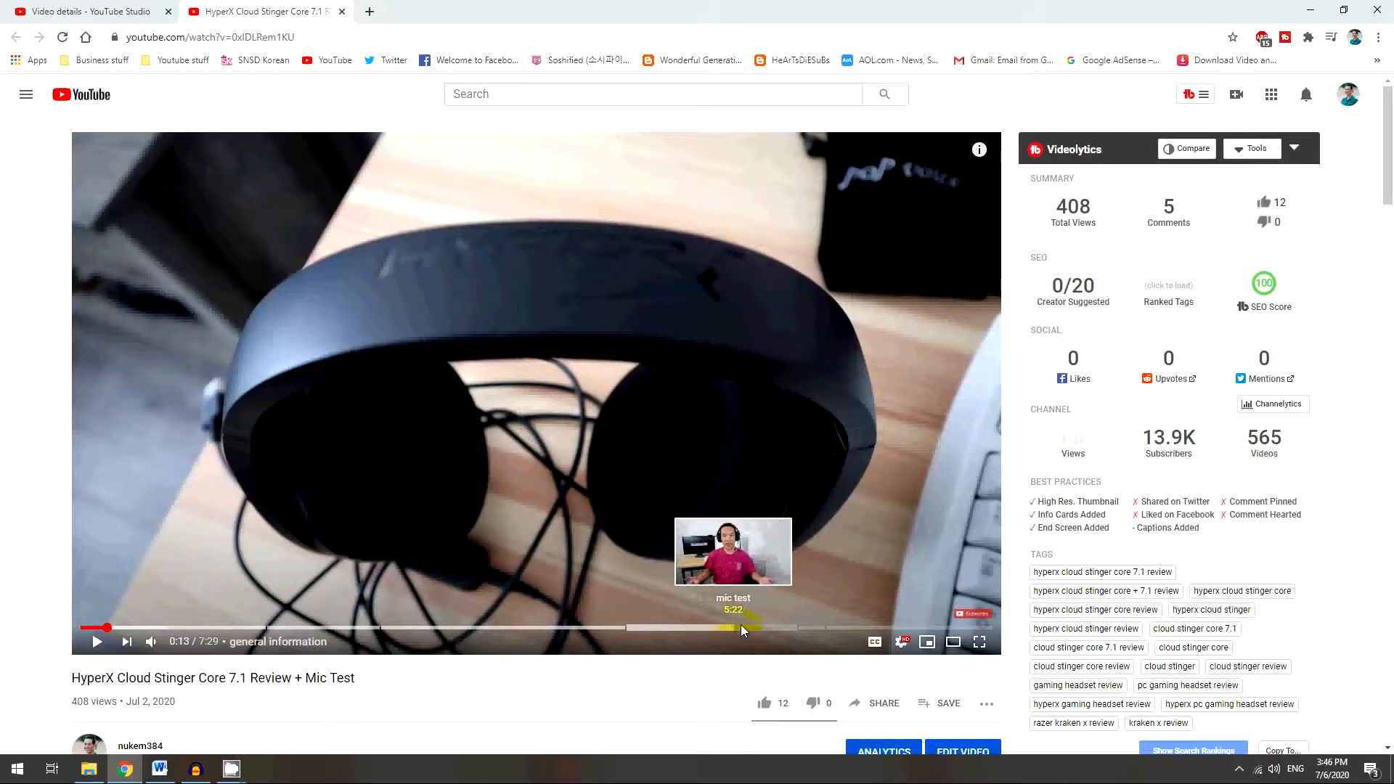
{"action": "mouse_move", "coordinate": [886, 633]}
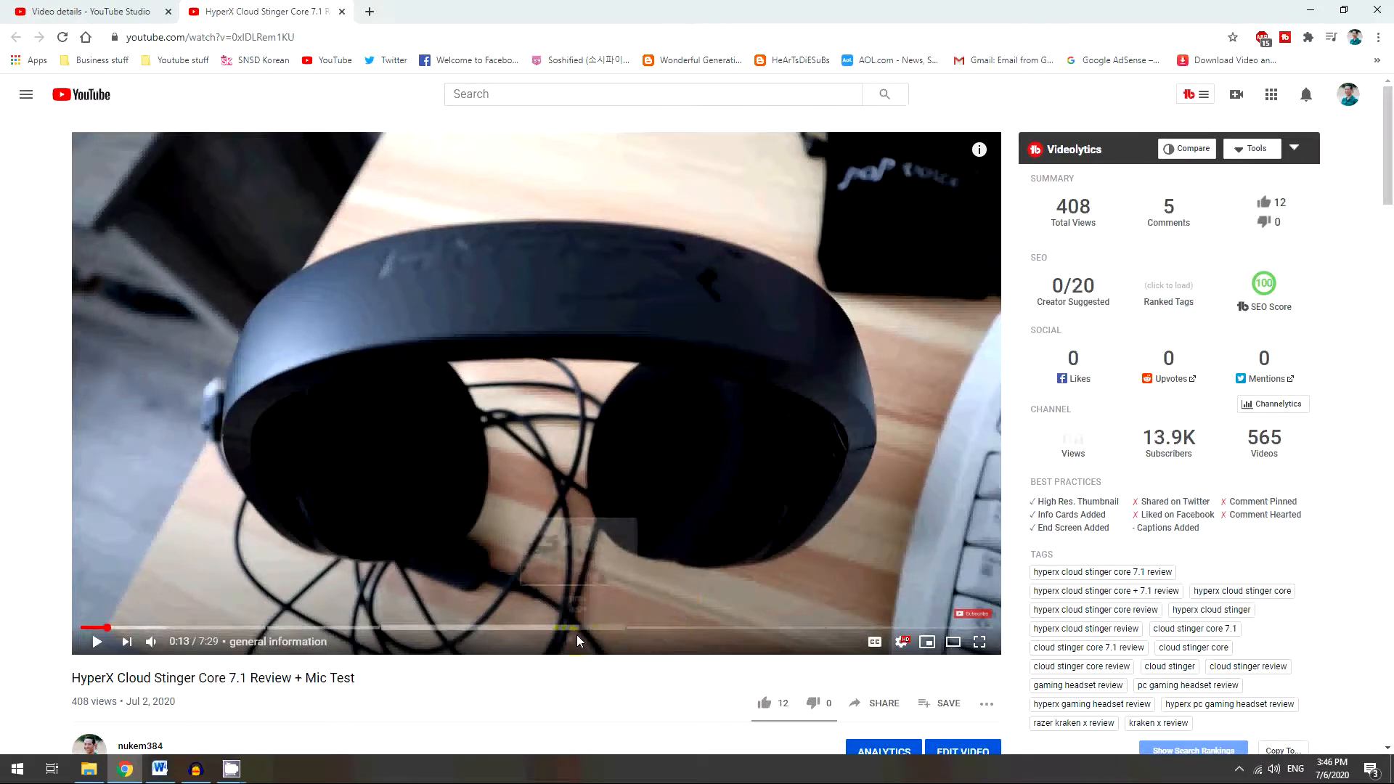
{"action": "scroll", "scroll_direction": "down", "scroll_amount": 3}
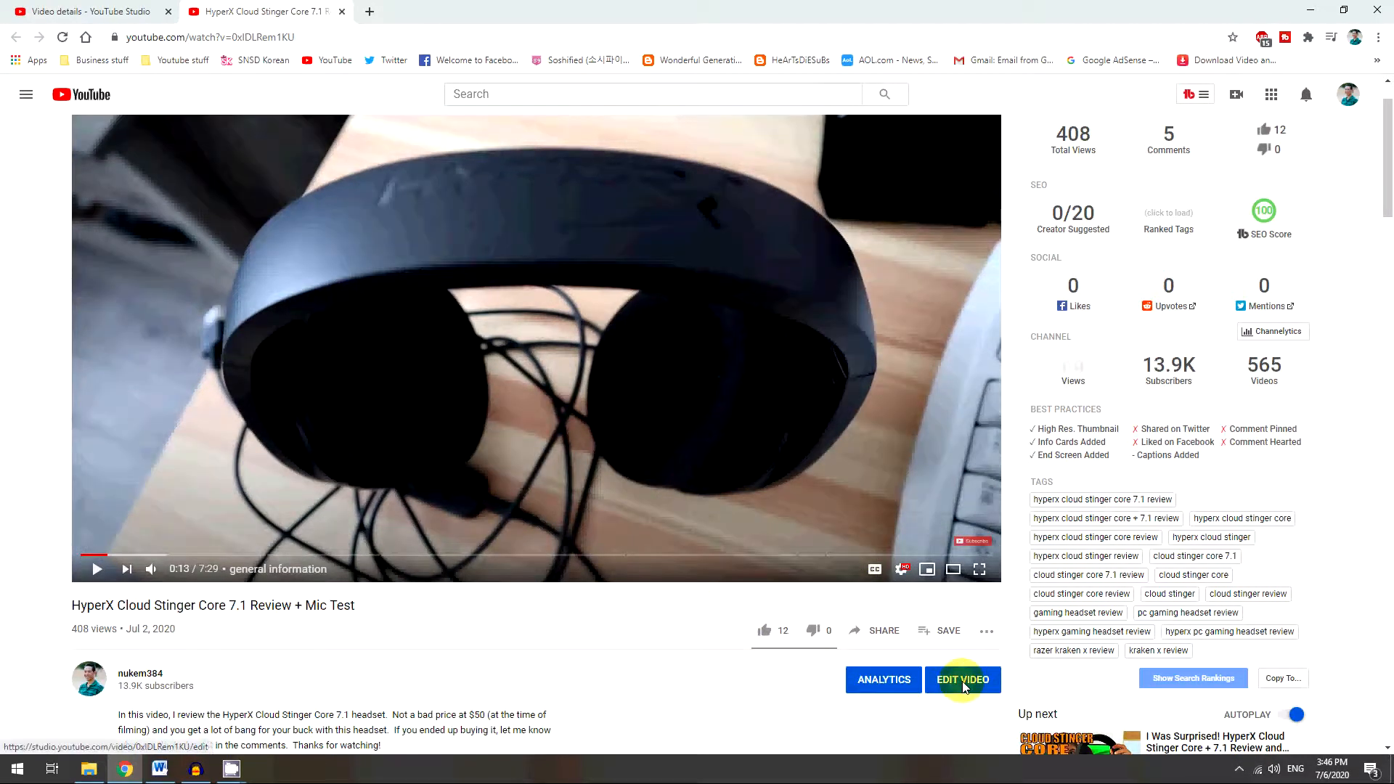
Edit the video details so the first index timestamp reads 0:01 and save.
{"action": "left_click", "coordinate": [962, 680]}
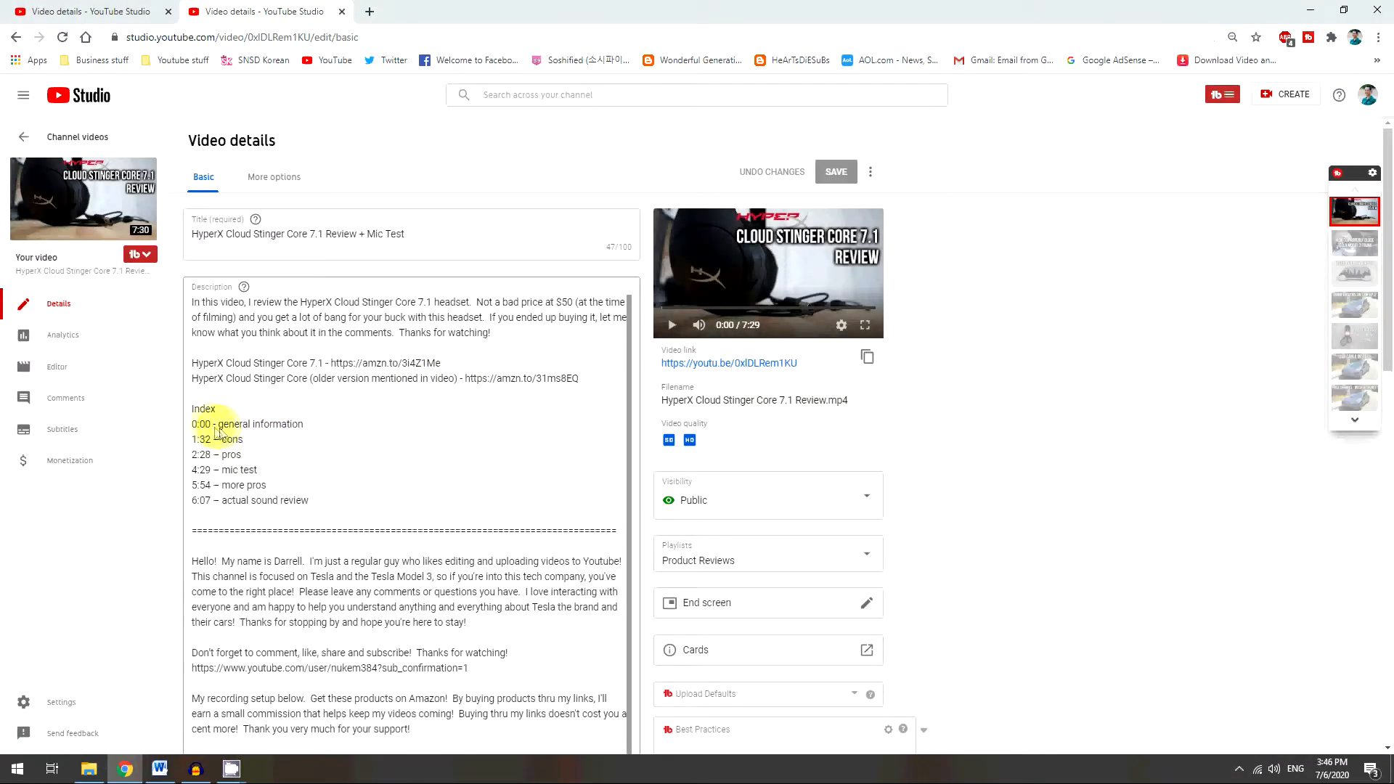
{"action": "left_click", "coordinate": [201, 430]}
{"action": "type", "text": "1"}
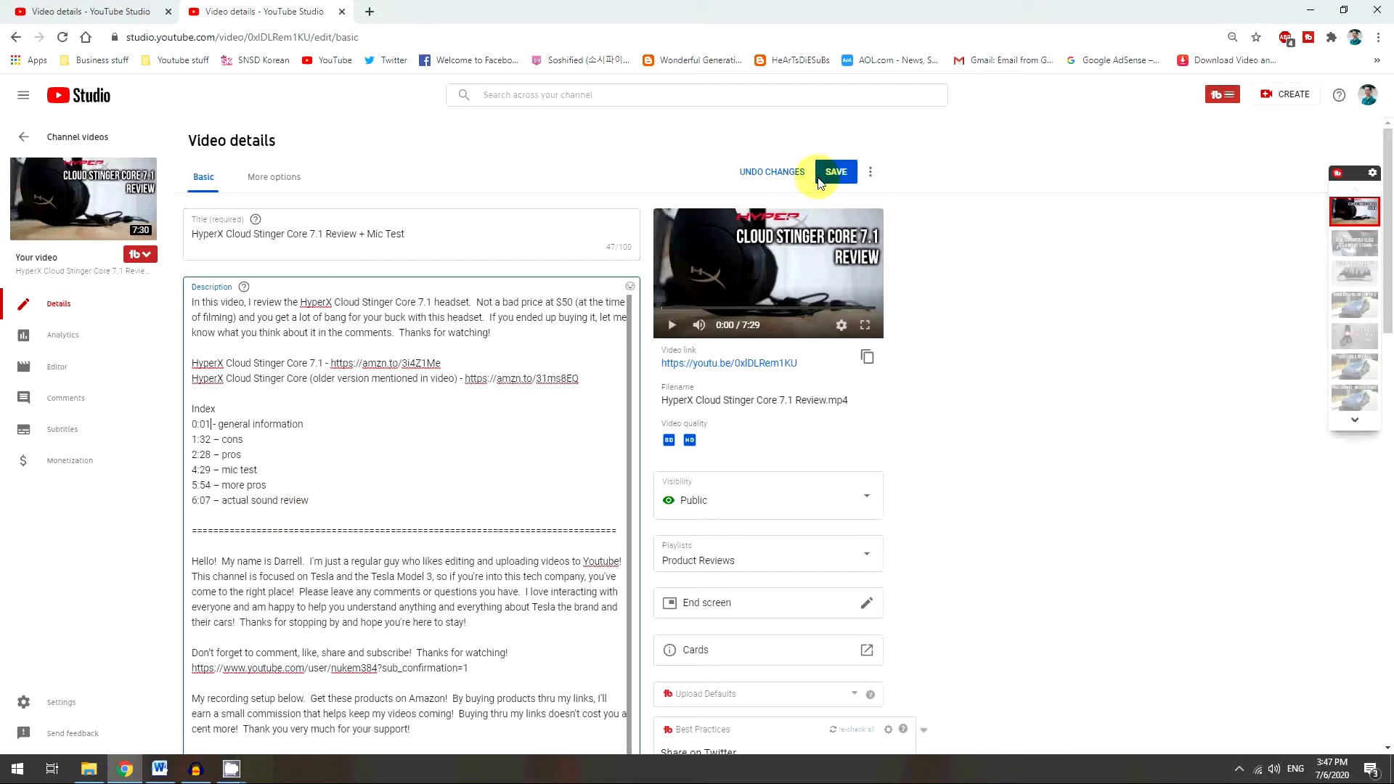
{"action": "left_click", "coordinate": [835, 171]}
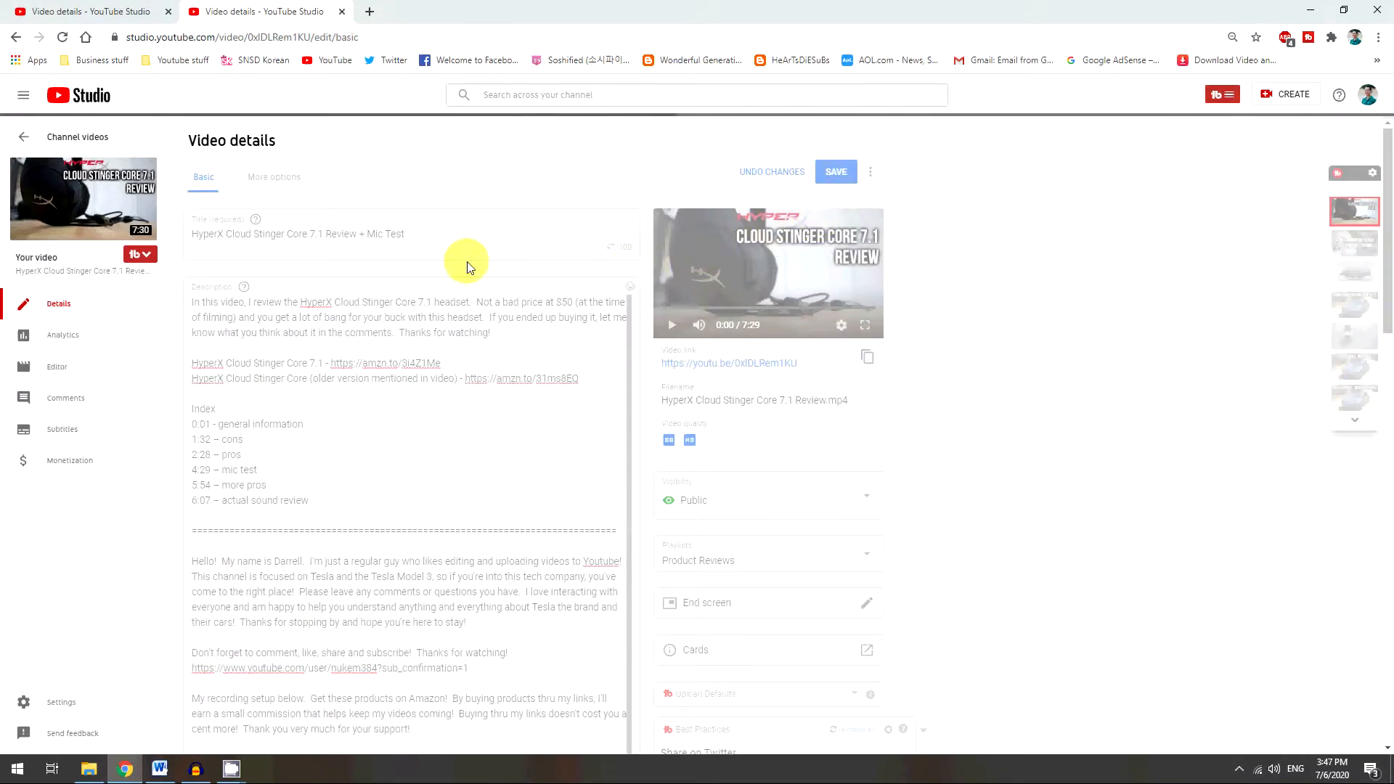
{"action": "left_click", "coordinate": [833, 171]}
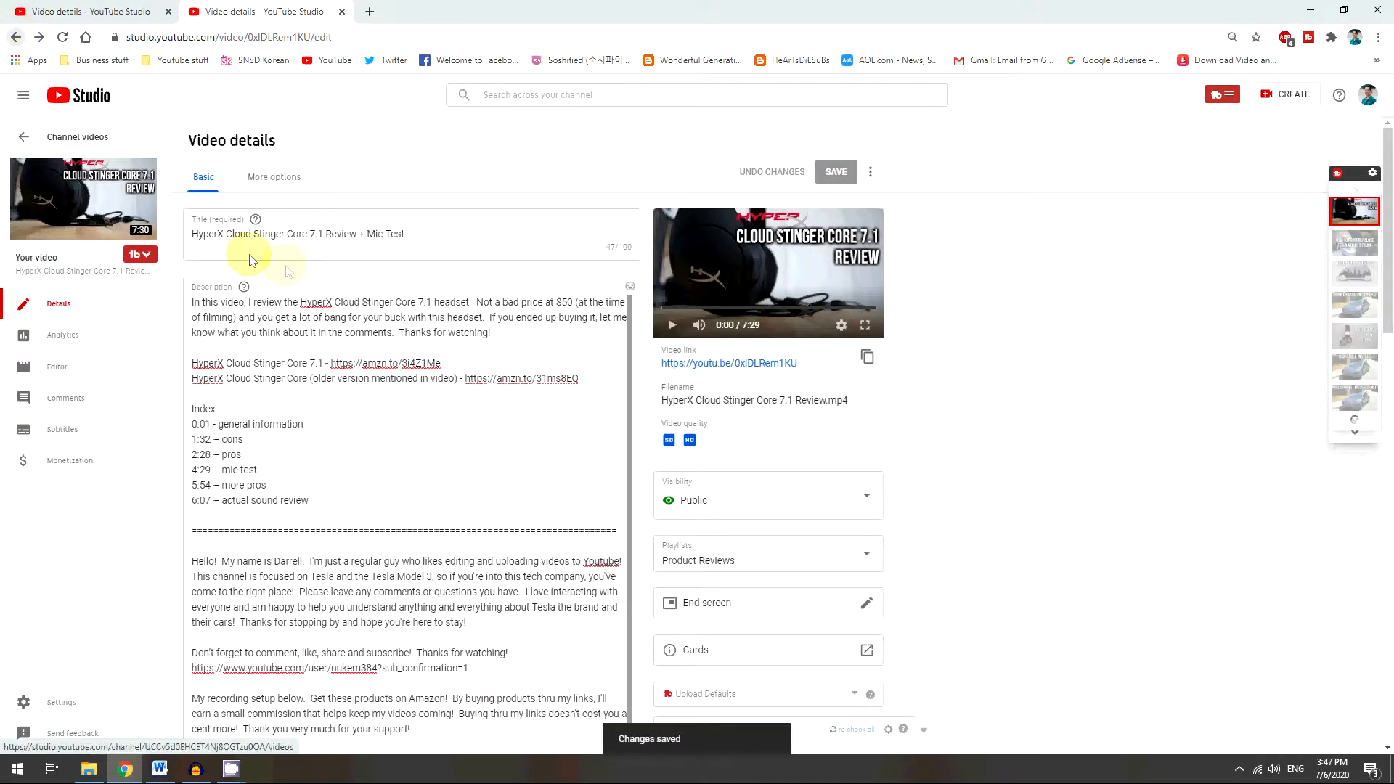
{"action": "mouse_move", "coordinate": [885, 204]}
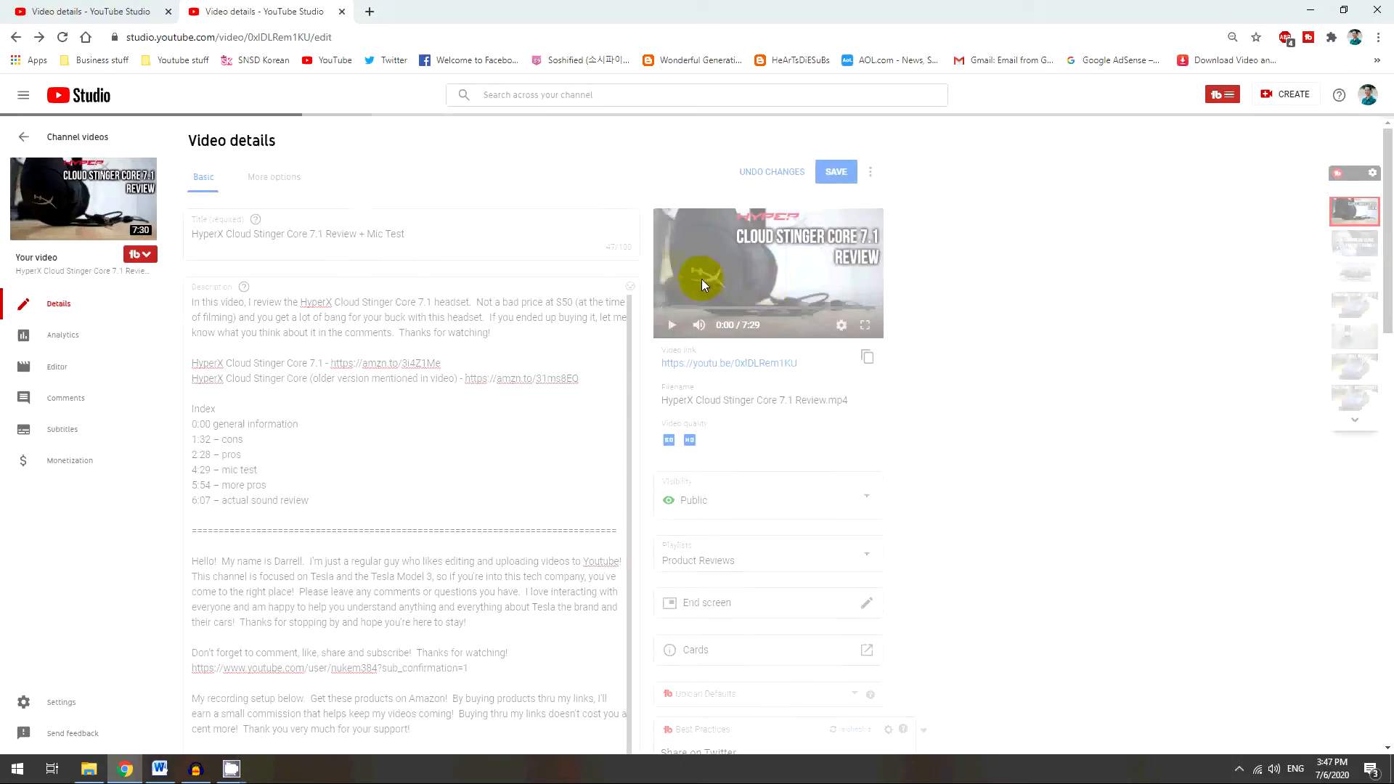
Save the description with the first index line restored to '0:00 general information'.
{"action": "left_click", "coordinate": [834, 172]}
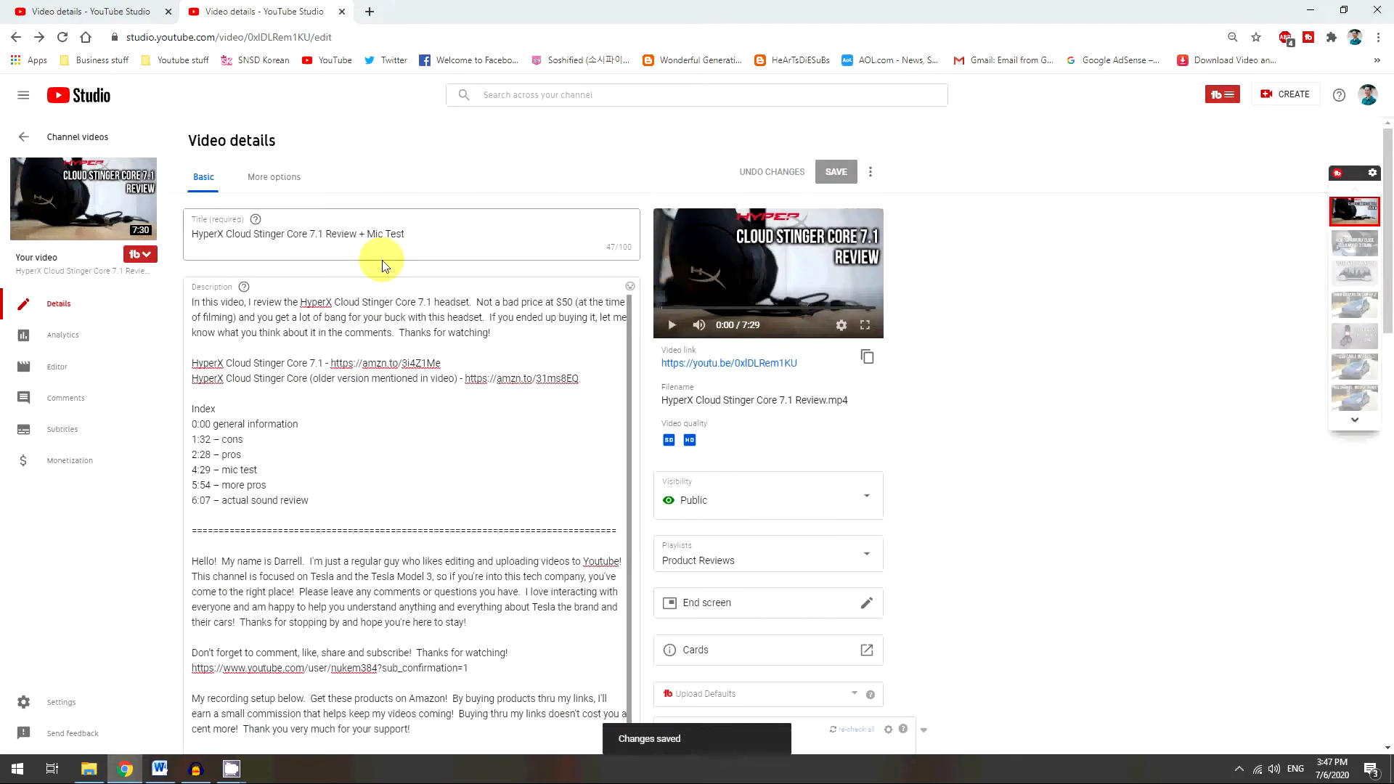
{"action": "left_click", "coordinate": [728, 363]}
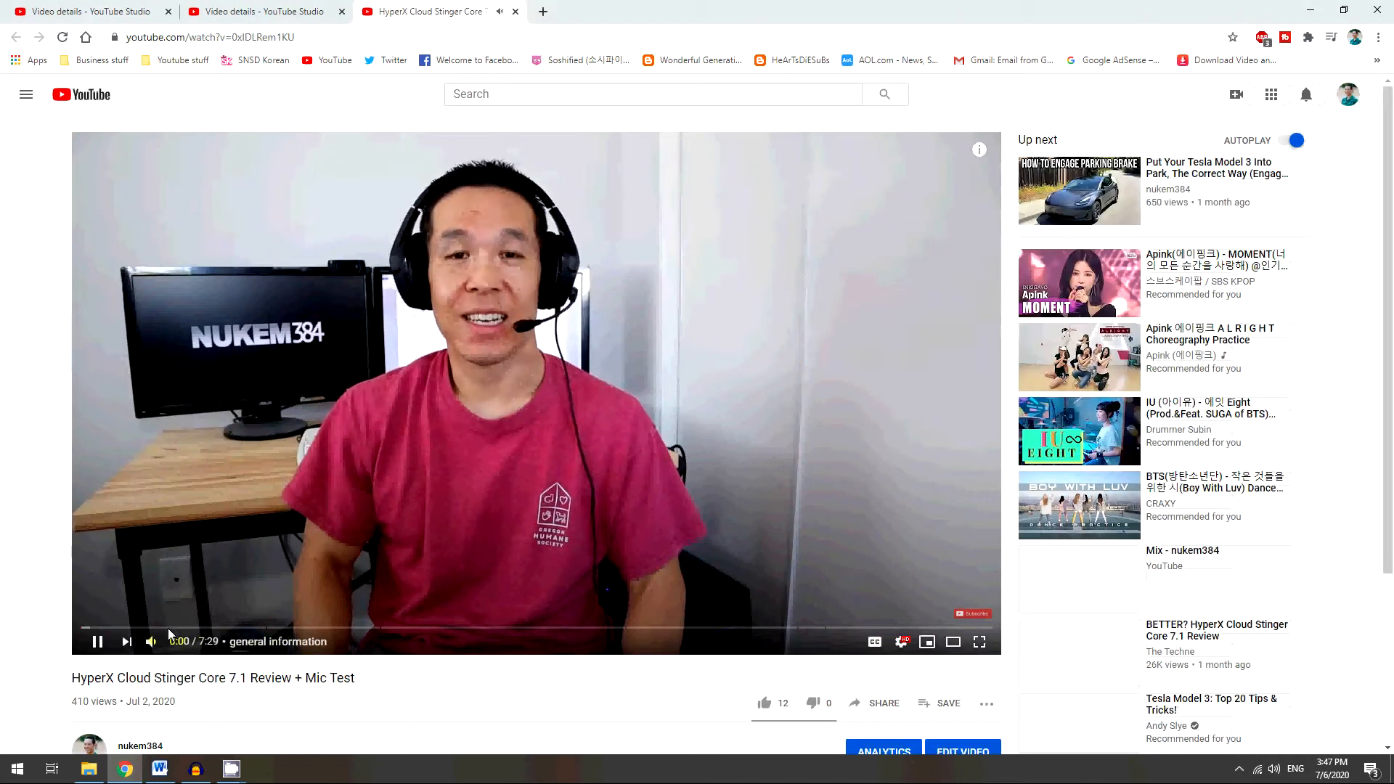
Pause the freshly opened watch page and expand the full description to check the timestamps.
{"action": "left_click", "coordinate": [361, 628]}
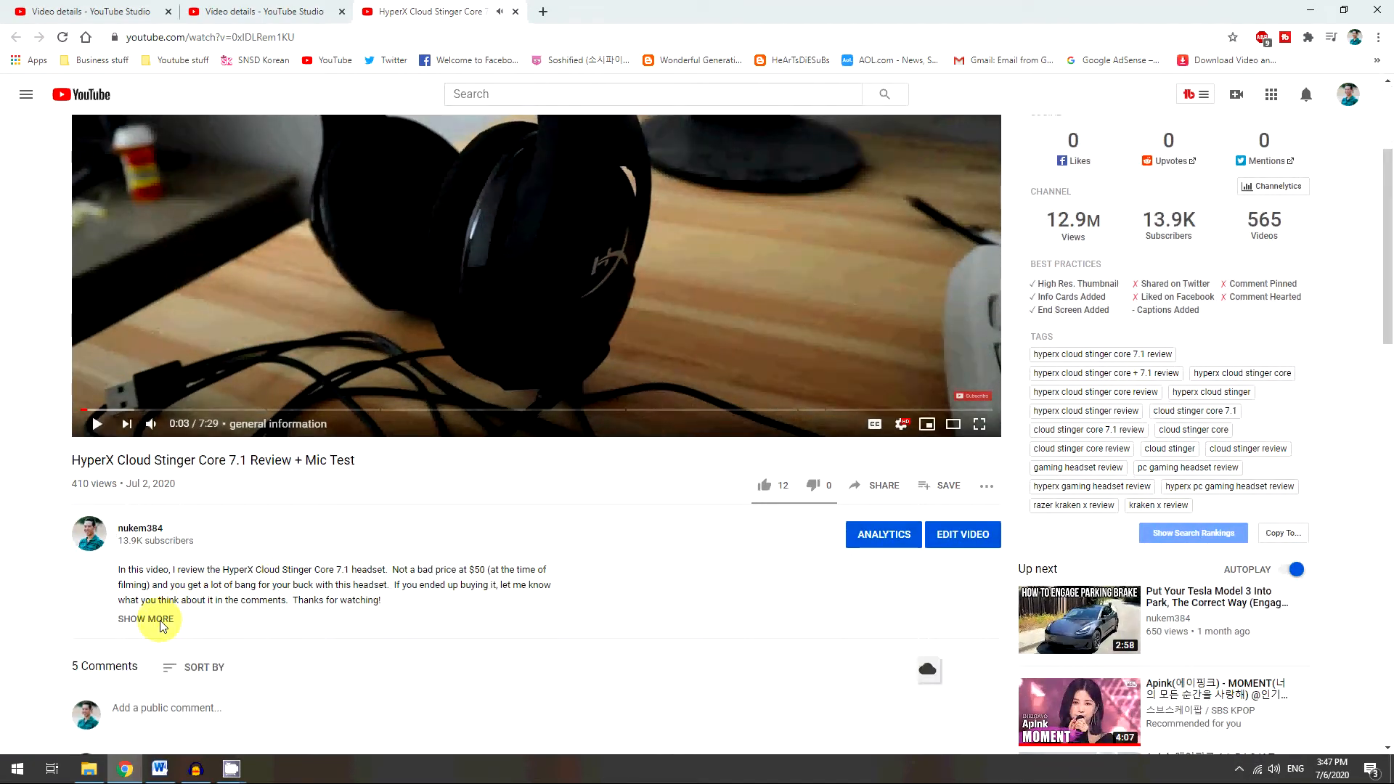
{"action": "left_click", "coordinate": [146, 619]}
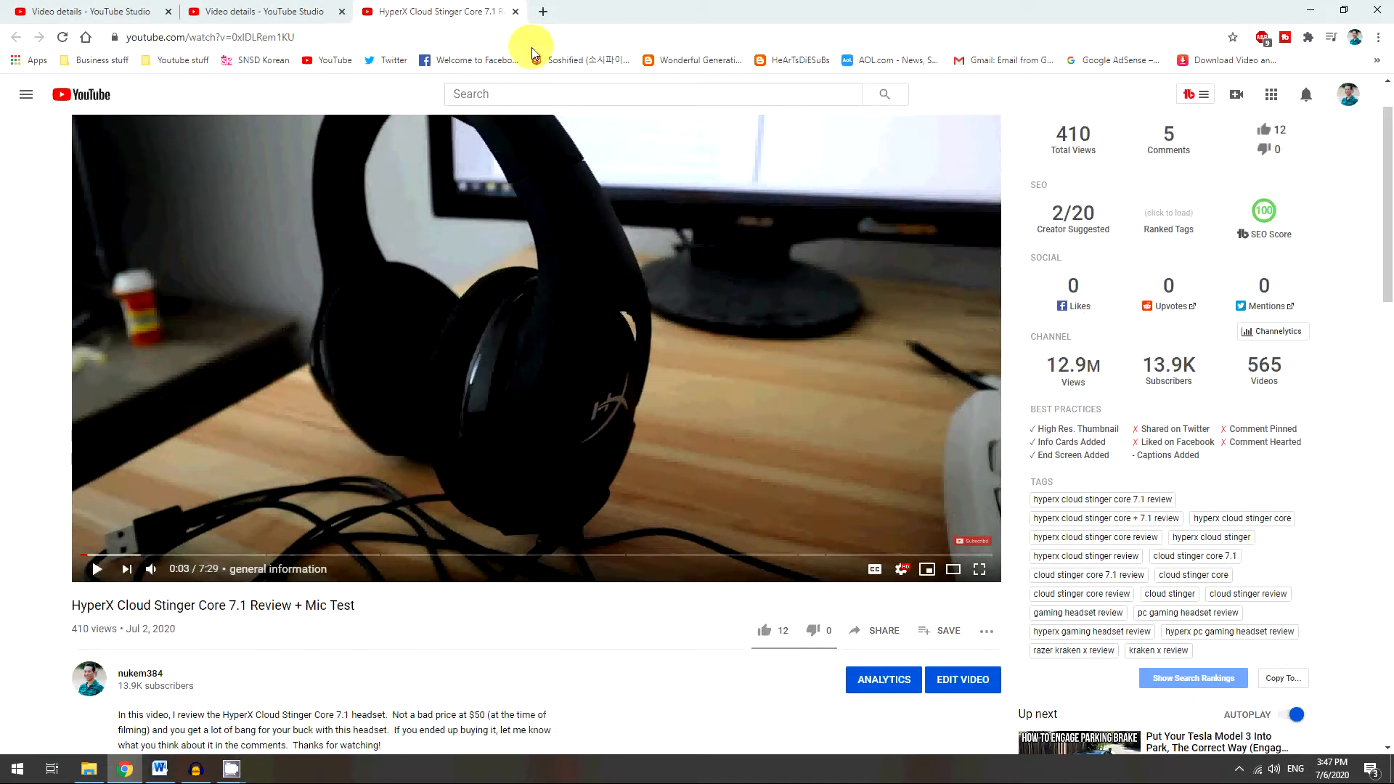
Back in the Studio editor, adjust spacing on the '0:00 general information' line and save again.
{"action": "left_click", "coordinate": [258, 10]}
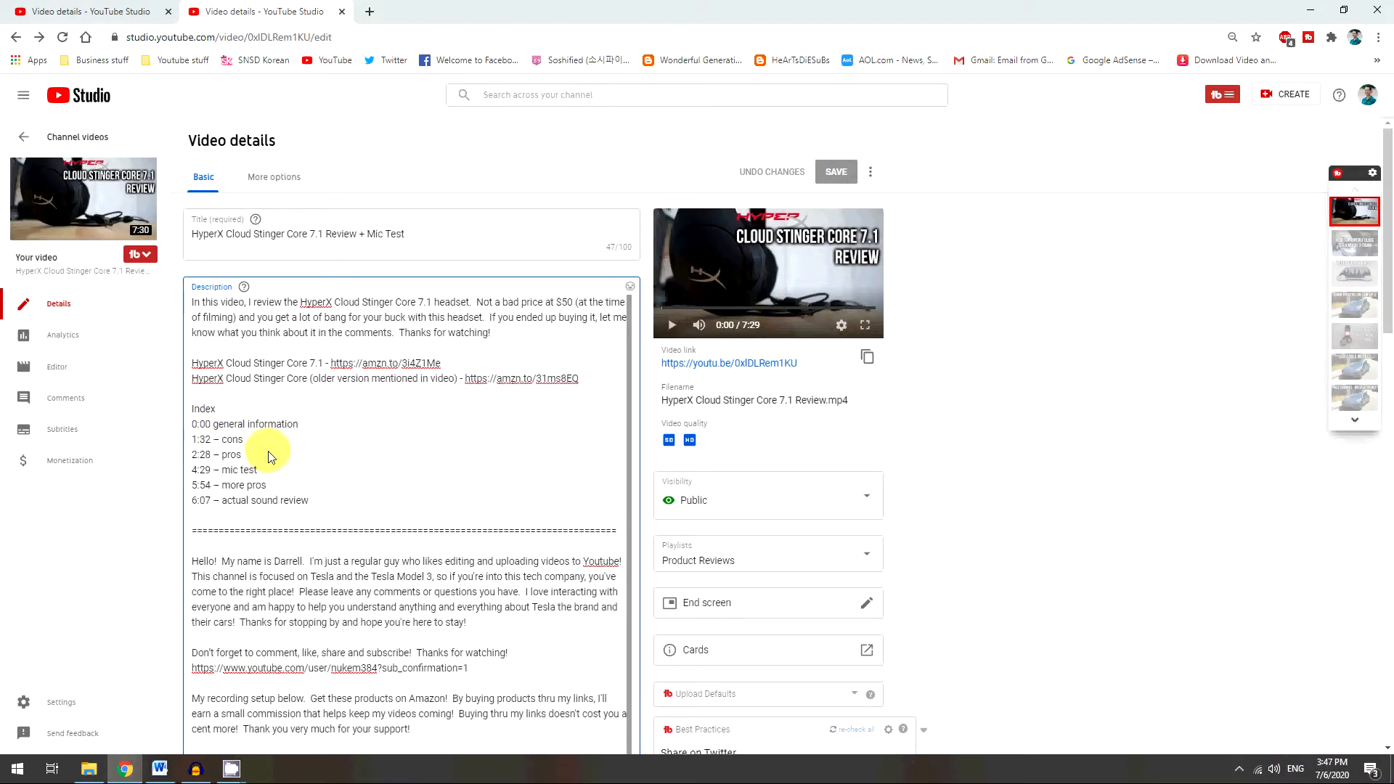
{"action": "left_click", "coordinate": [835, 171]}
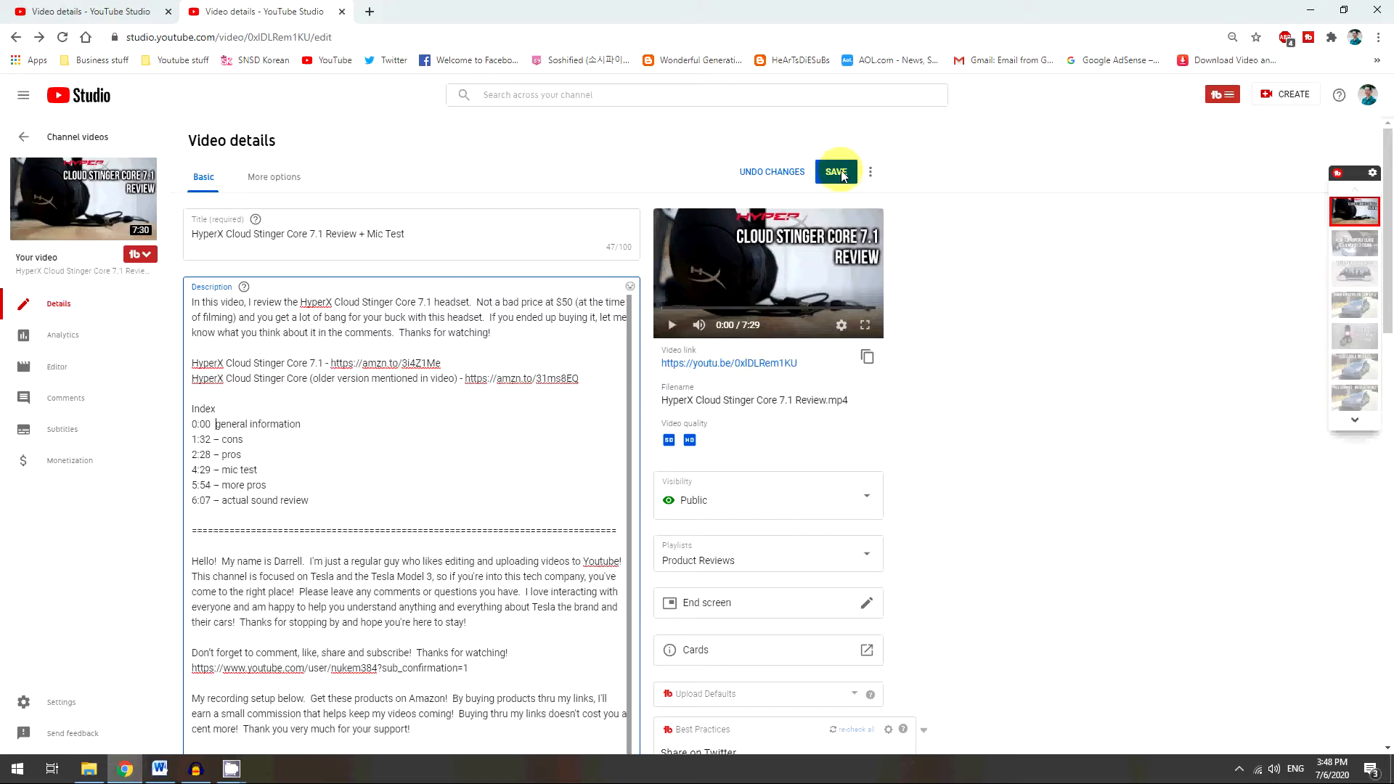
{"action": "left_click", "coordinate": [836, 172]}
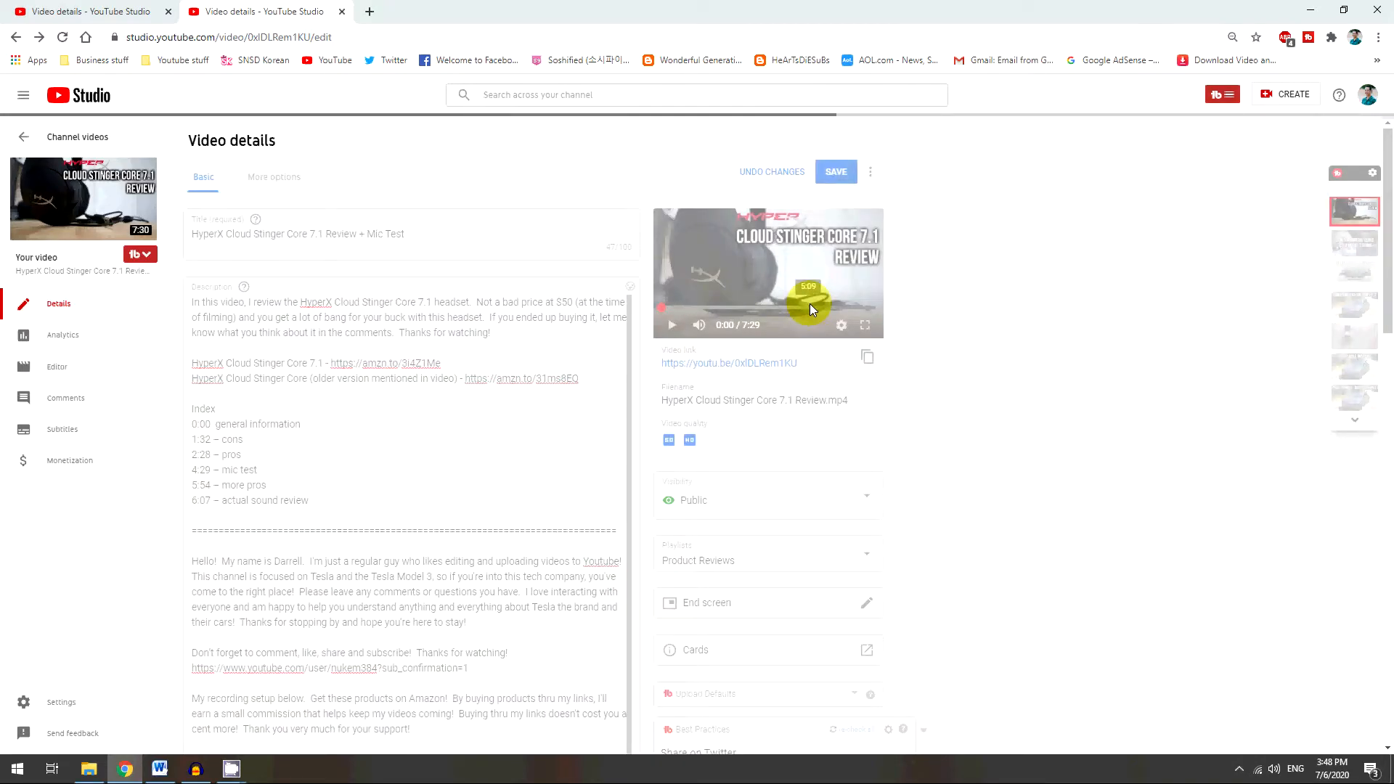
{"action": "left_click", "coordinate": [834, 172]}
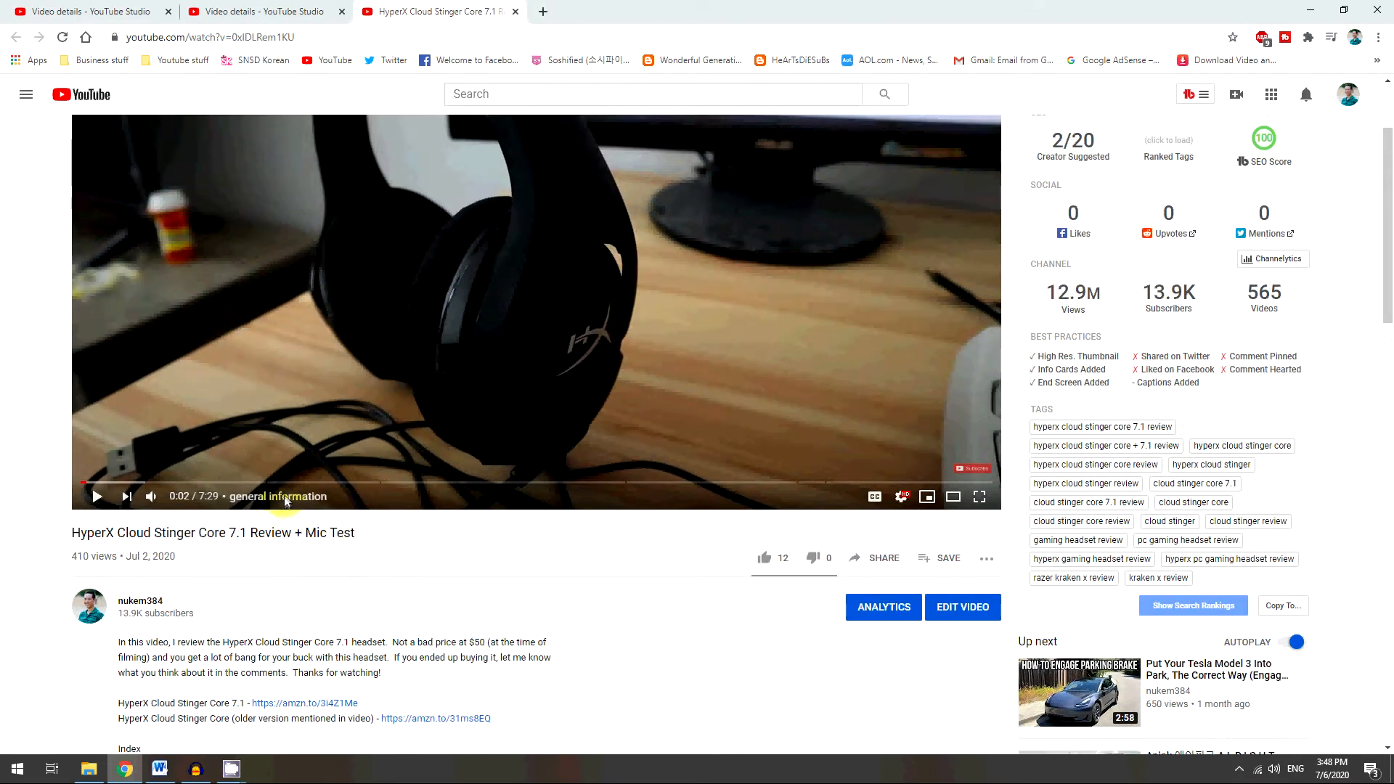
{"action": "mouse_move", "coordinate": [406, 591]}
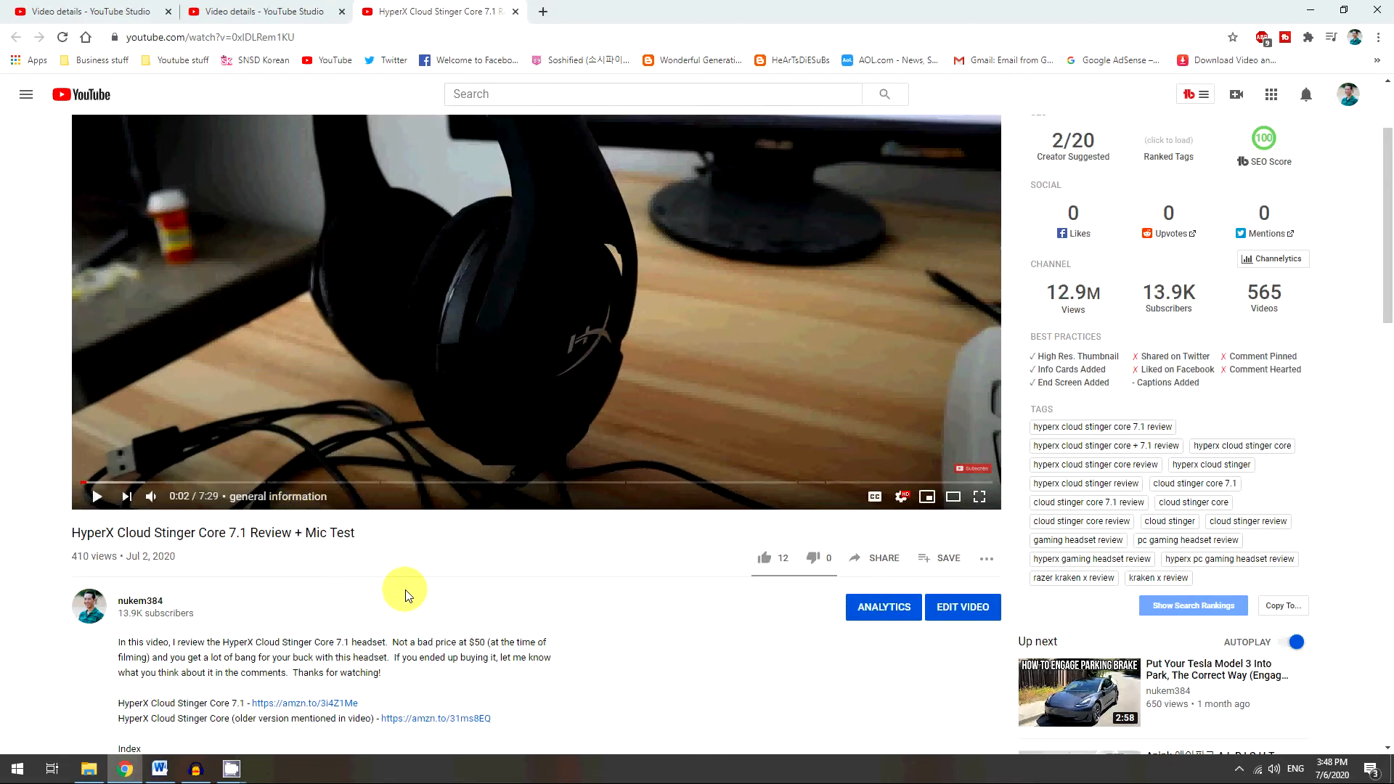